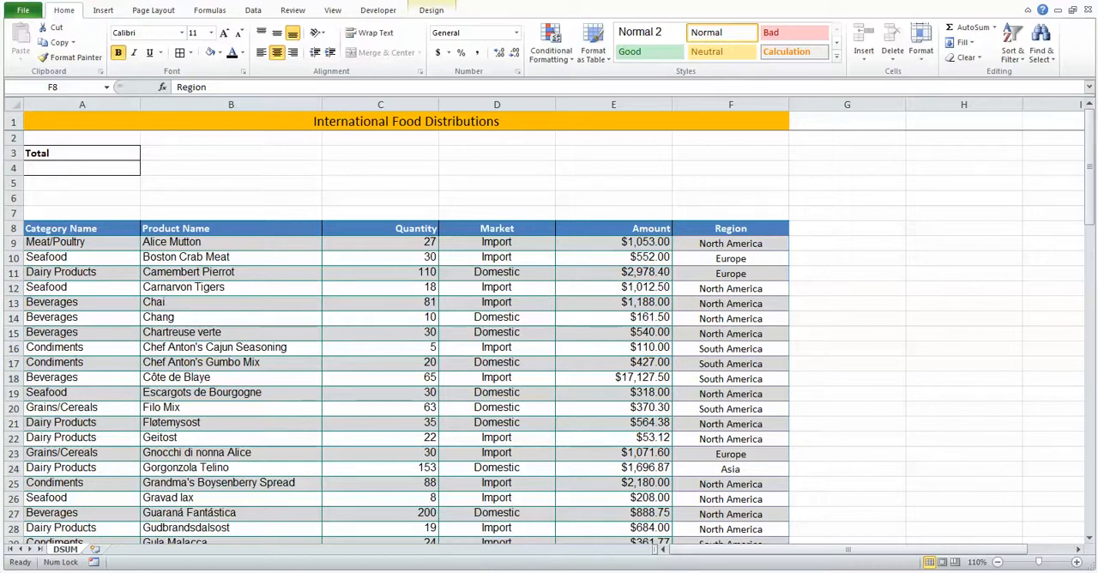
{"action": "mouse_move", "coordinate": [212, 161]}
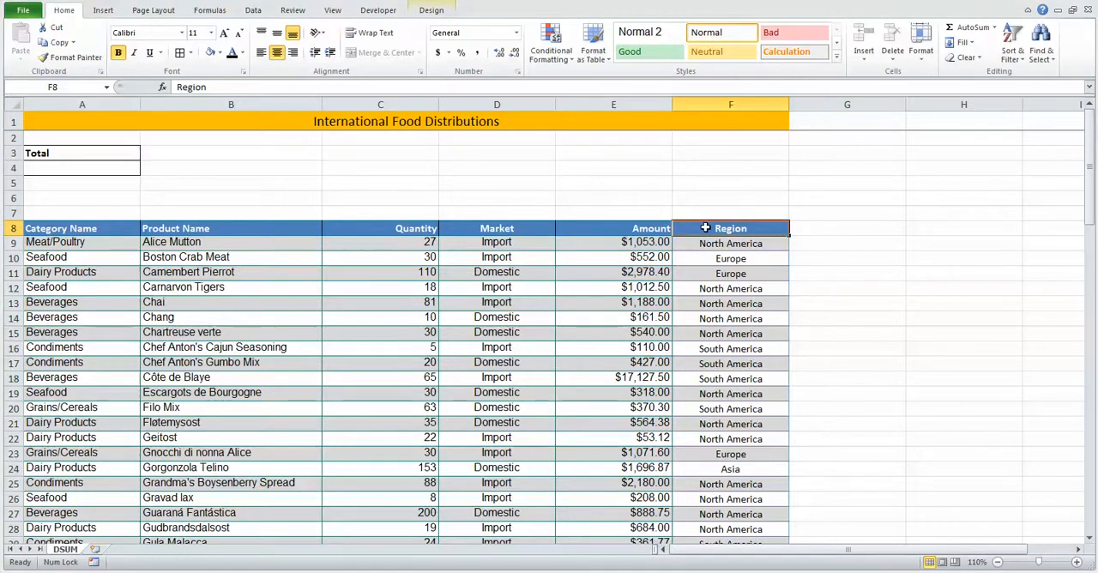
Copy the Region heading from F8 into B3 and enter Europe beneath it in B4.
{"action": "right_click", "coordinate": [731, 228]}
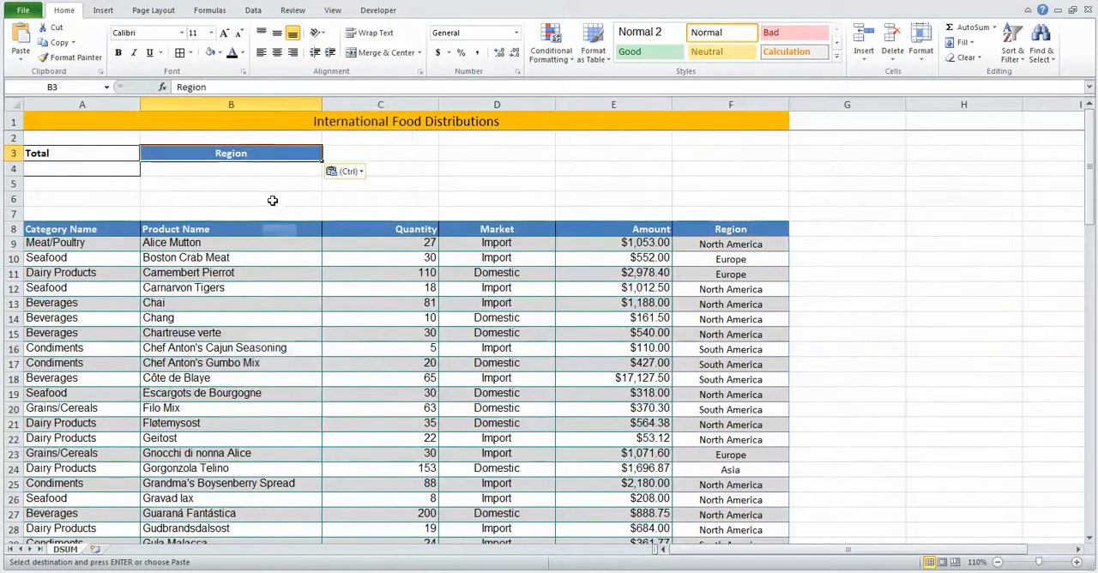
{"action": "left_click", "coordinate": [230, 168]}
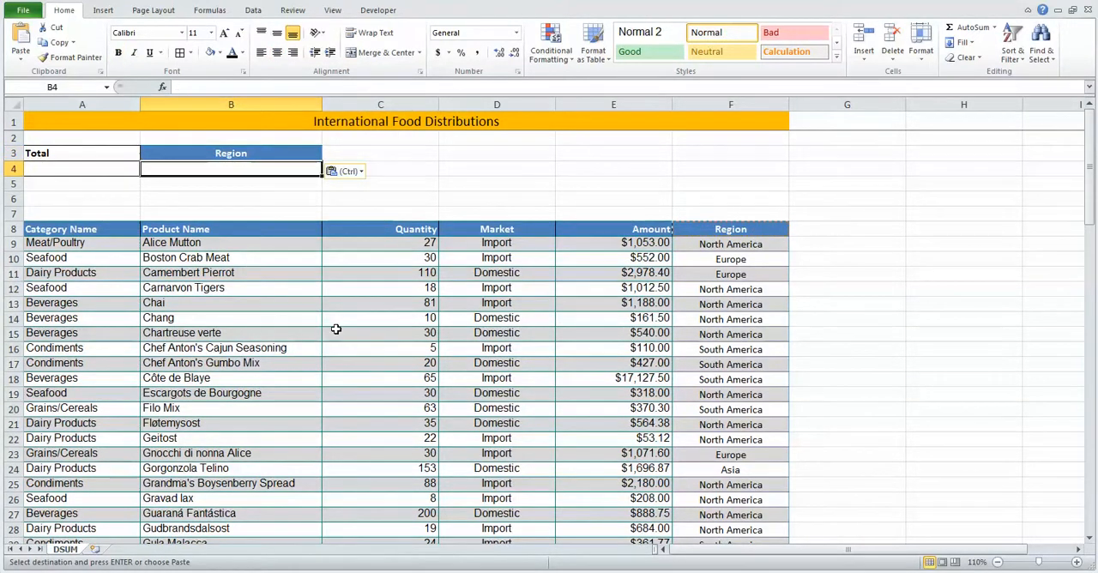
{"action": "type", "text": "Europe"}
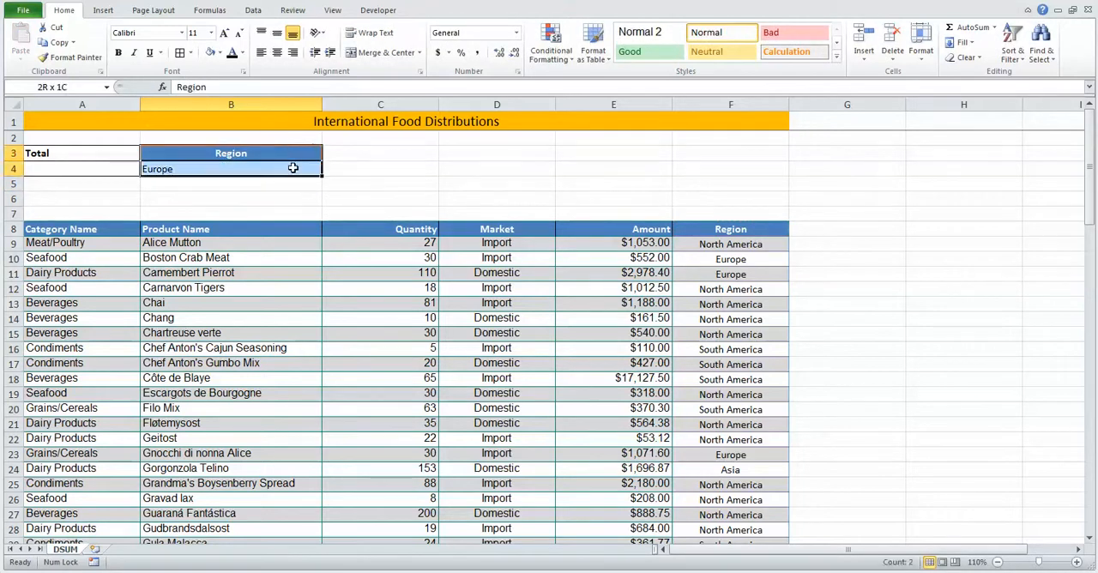
{"action": "left_click", "coordinate": [379, 198]}
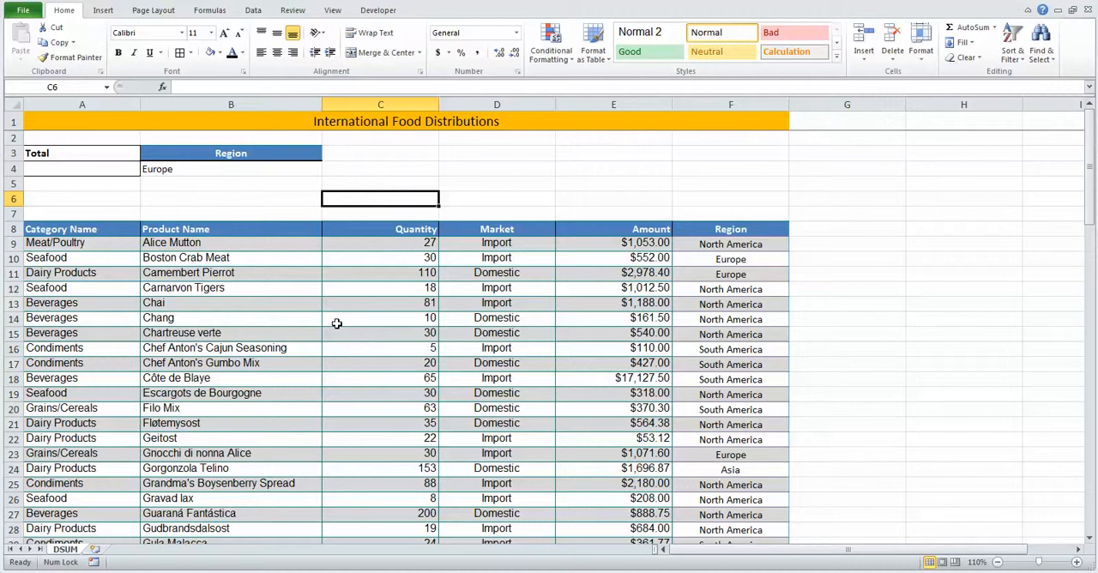
{"action": "mouse_move", "coordinate": [60, 230]}
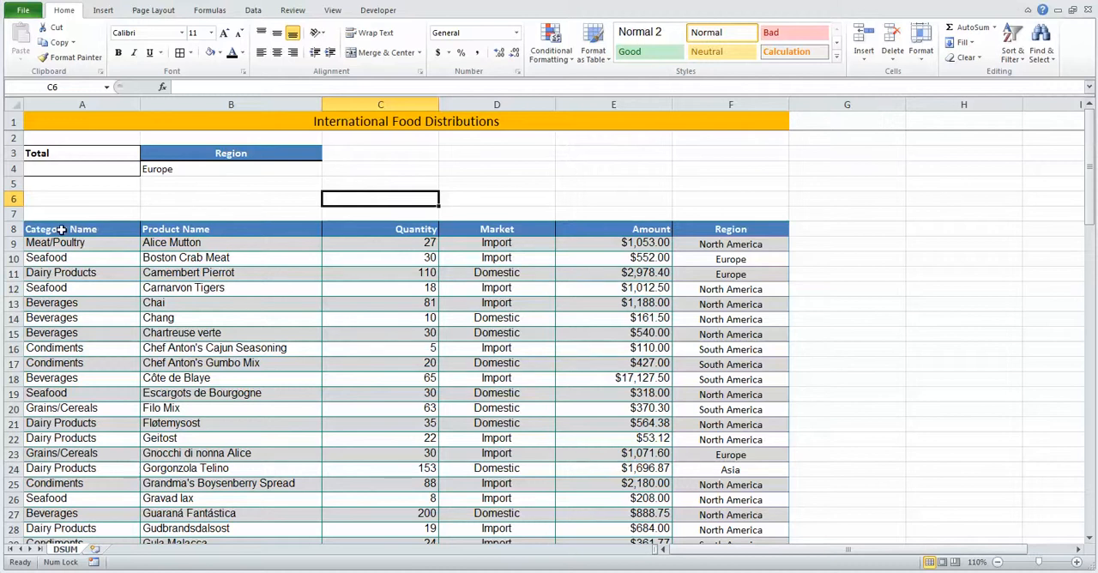
{"action": "left_click", "coordinate": [60, 230]}
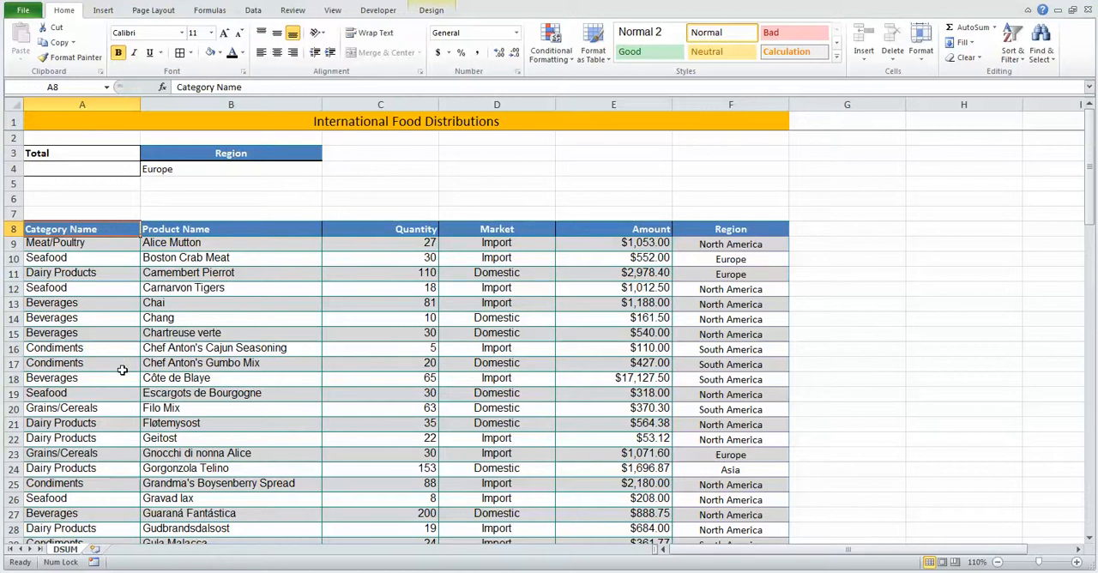
{"action": "mouse_move", "coordinate": [137, 399]}
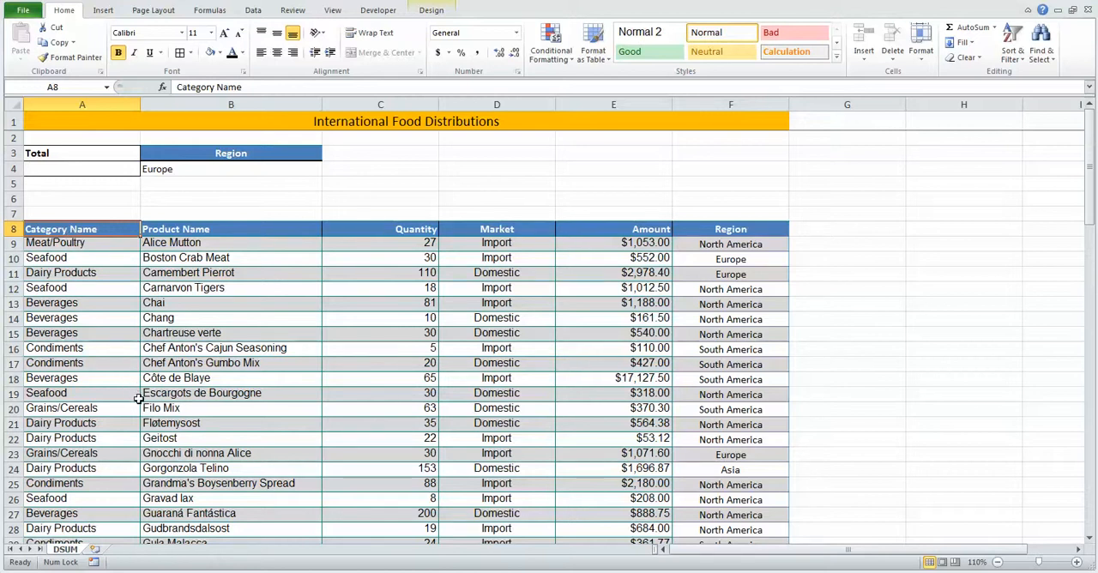
{"action": "scroll", "scroll_direction": "down", "scroll_amount": 3}
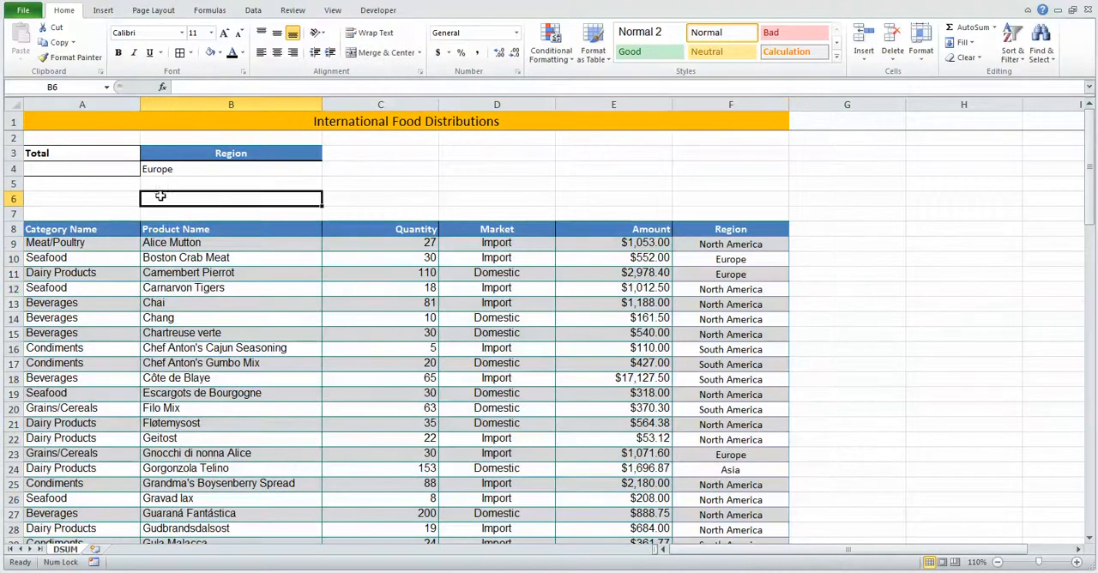
{"action": "mouse_move", "coordinate": [284, 230]}
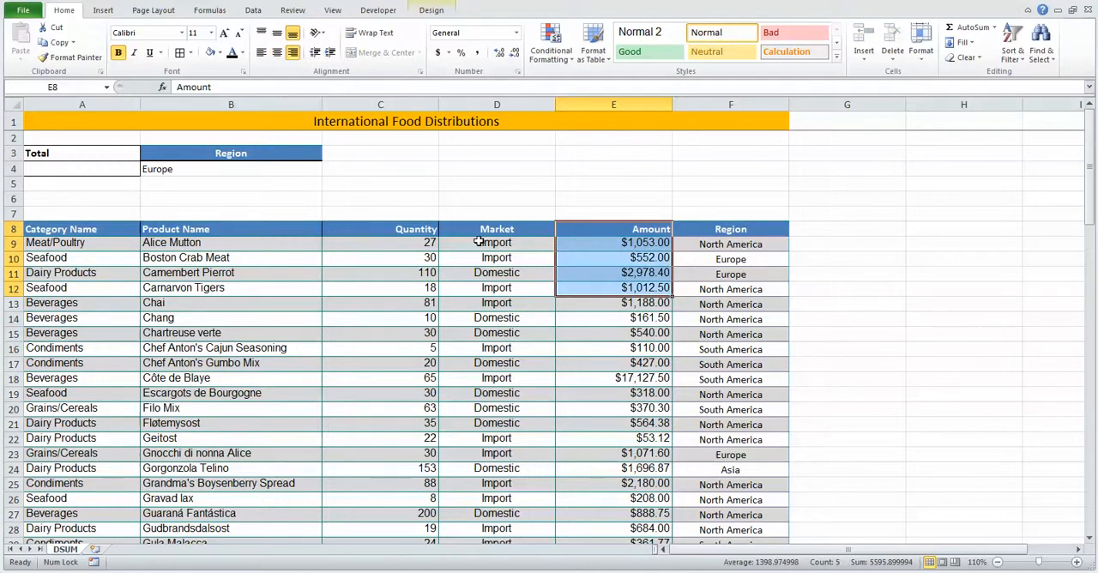
{"action": "mouse_move", "coordinate": [196, 175]}
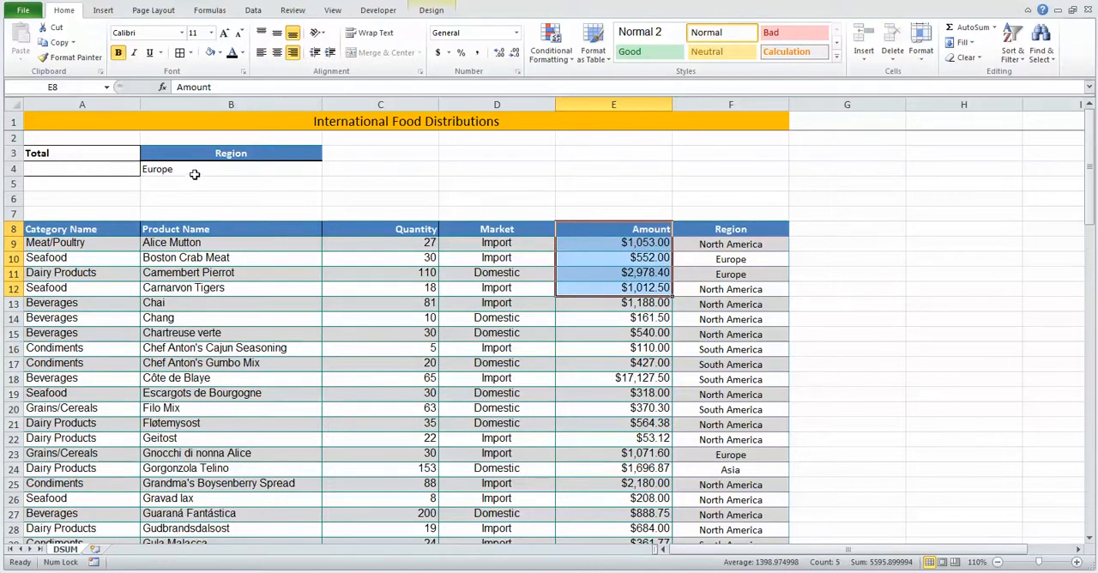
{"action": "mouse_move", "coordinate": [110, 168]}
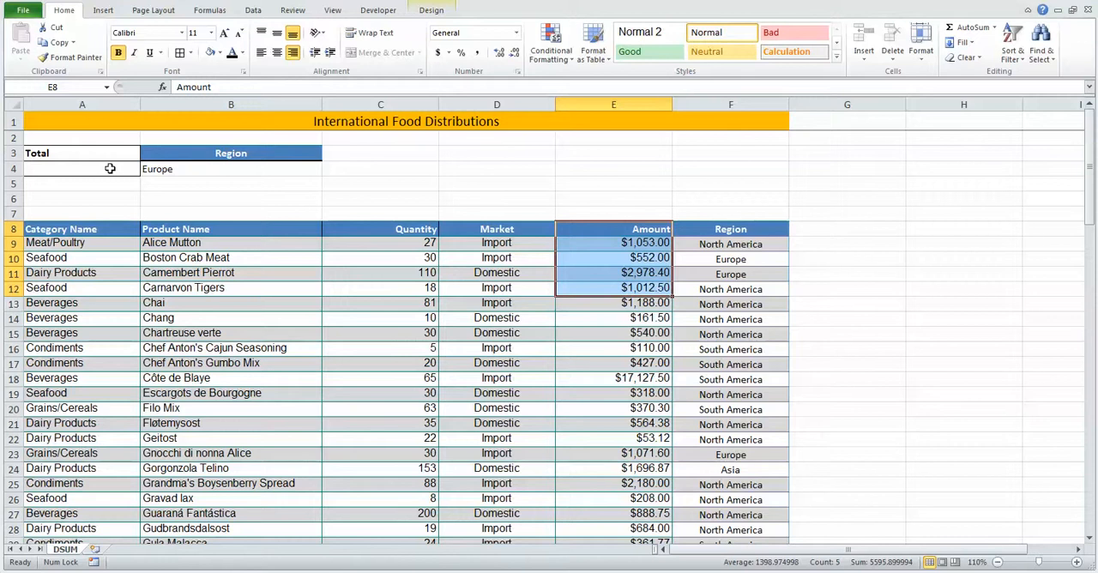
Select cell A4 and bring up the Insert Function dialog for it.
{"action": "left_click", "coordinate": [83, 168]}
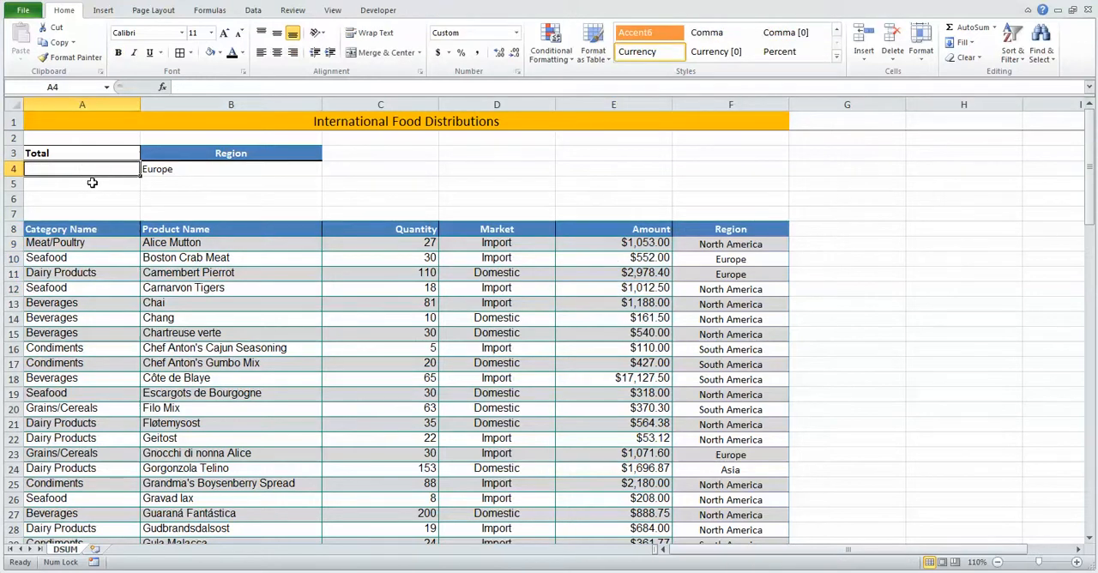
{"action": "left_click", "coordinate": [199, 10]}
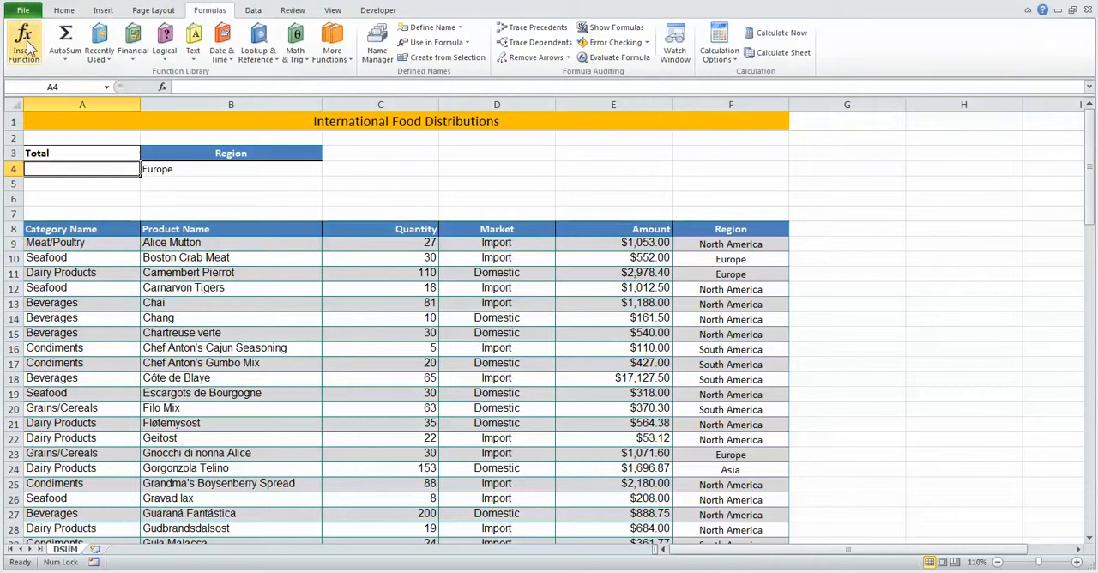
{"action": "left_click", "coordinate": [21, 38]}
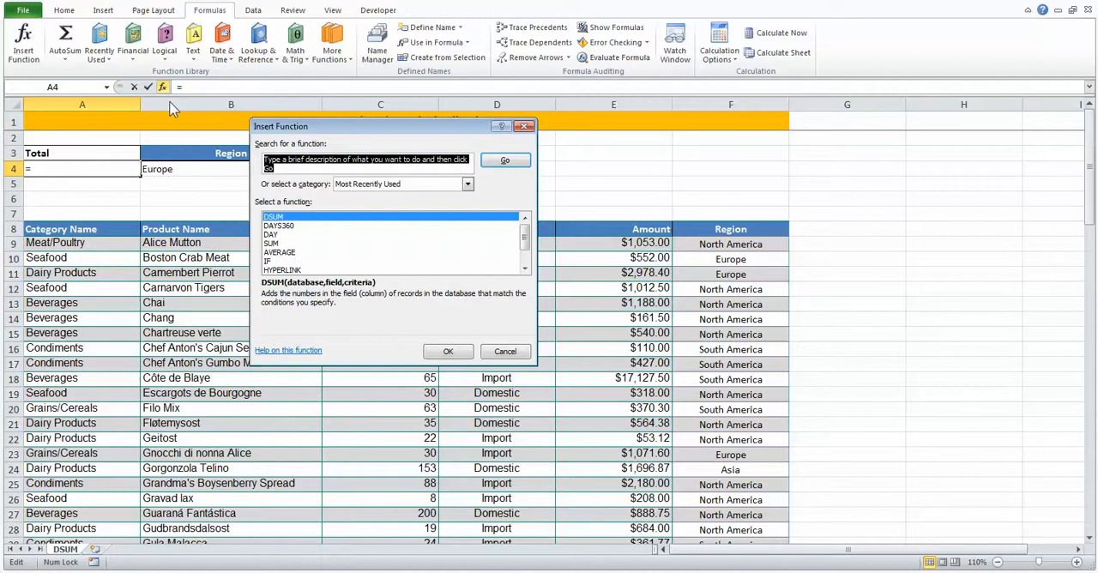
Search the functions for 'sum', choose DSUM and insert it into A4.
{"action": "type", "text": "sum"}
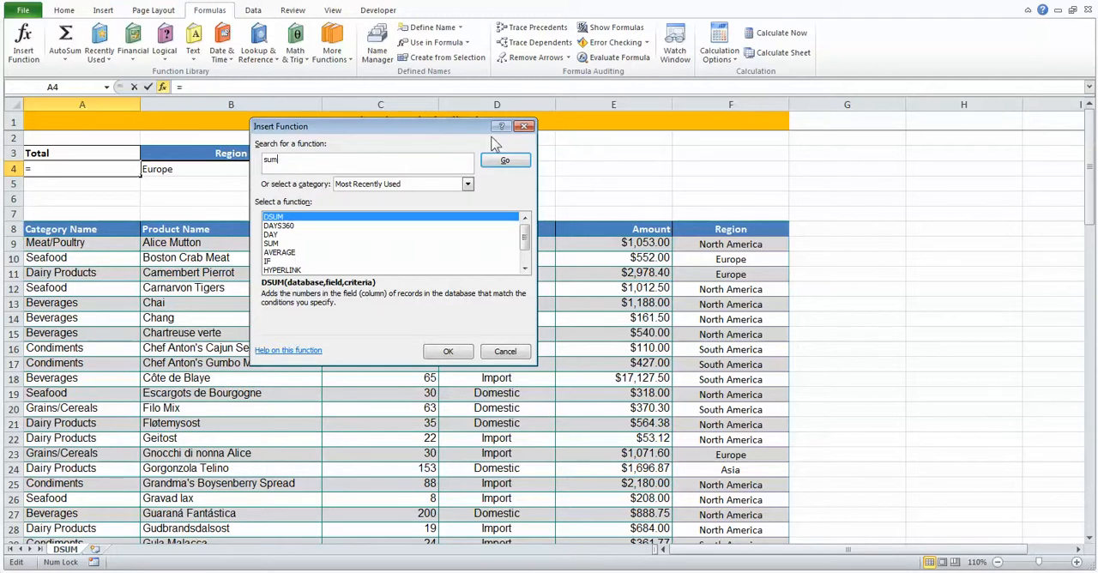
{"action": "left_click", "coordinate": [505, 161]}
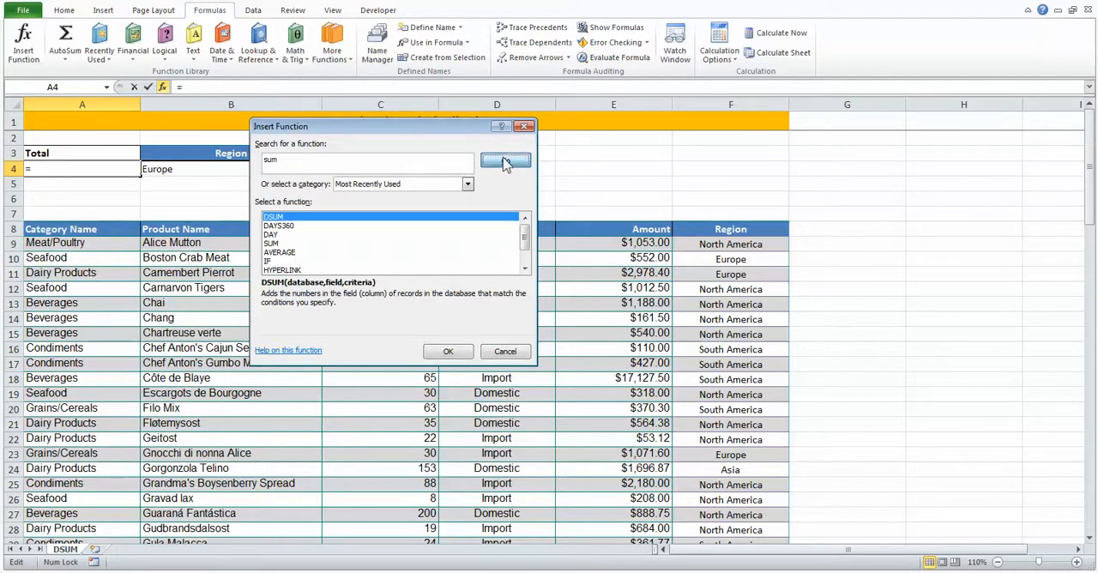
{"action": "left_click", "coordinate": [504, 161]}
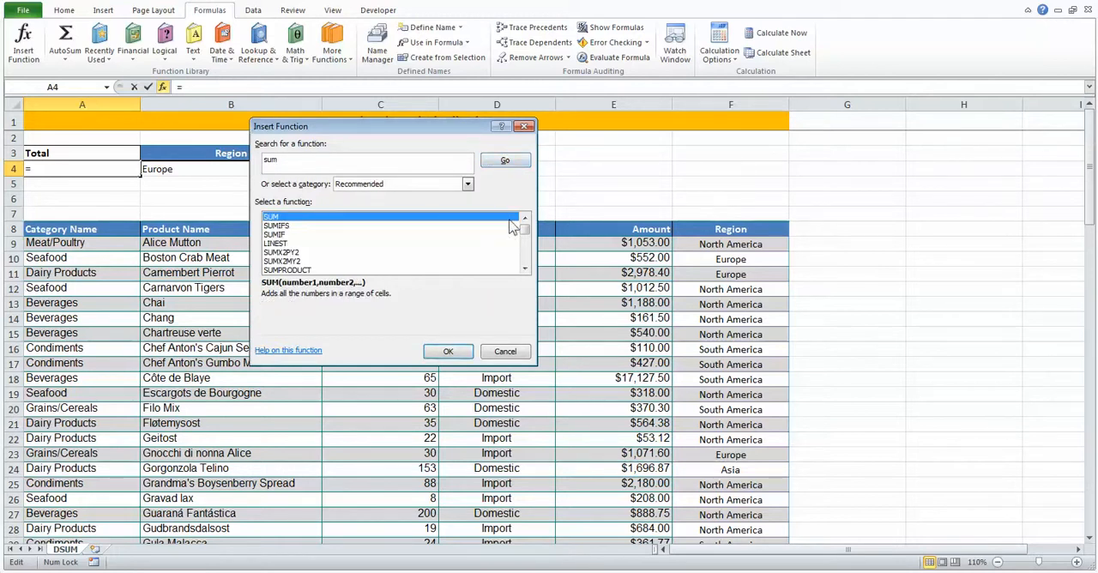
{"action": "left_click", "coordinate": [523, 268]}
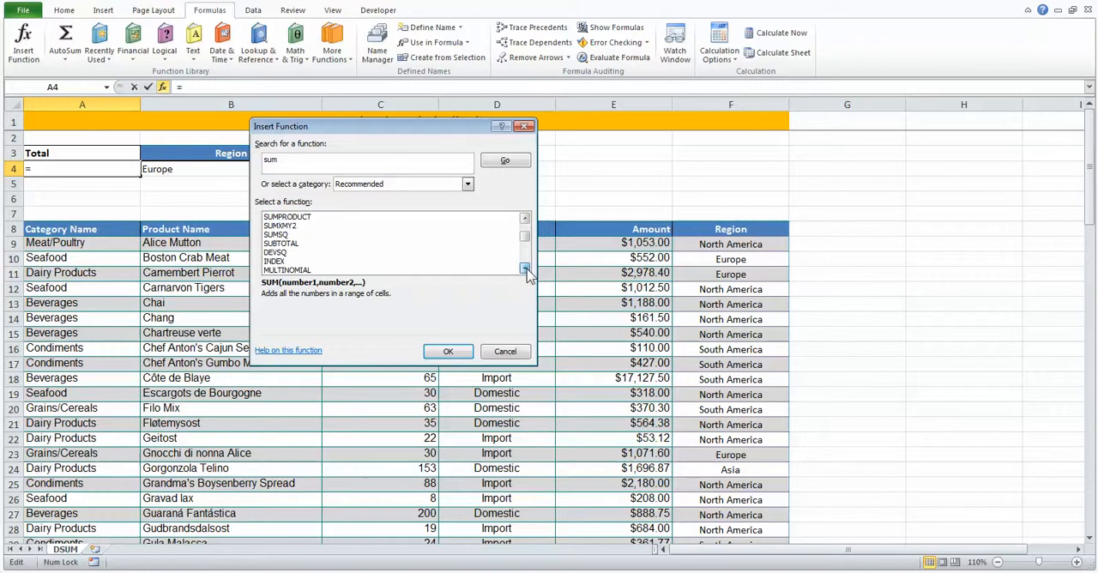
{"action": "left_click", "coordinate": [525, 268]}
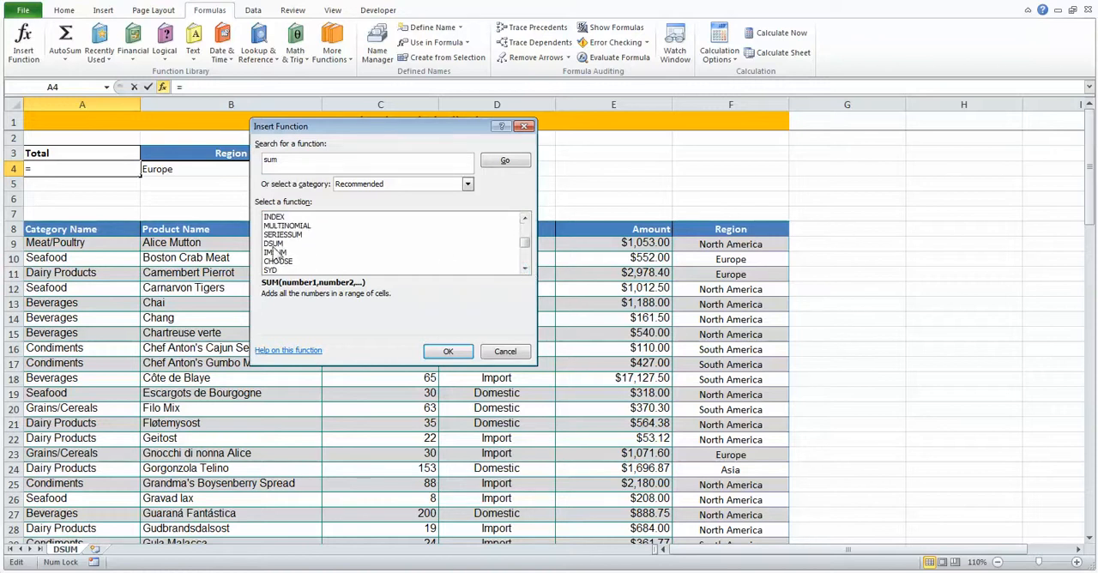
{"action": "left_click", "coordinate": [273, 244]}
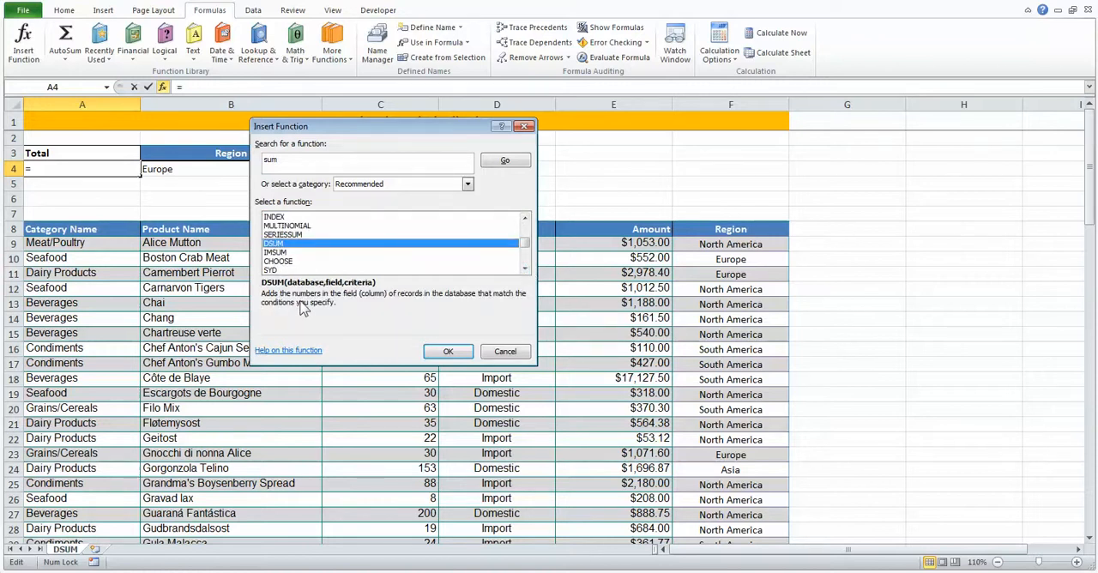
{"action": "mouse_move", "coordinate": [316, 293]}
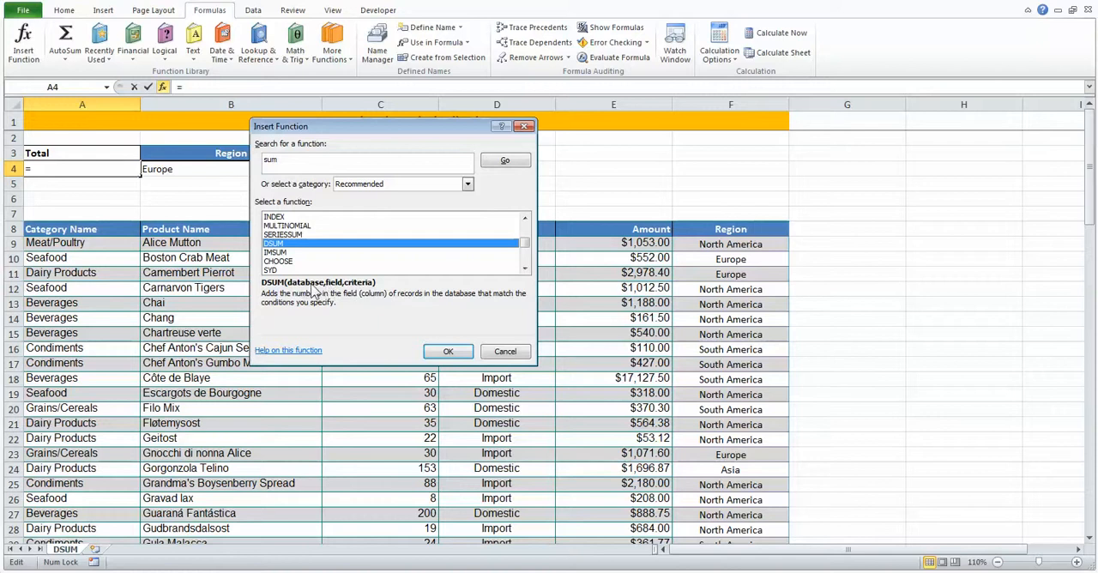
{"action": "mouse_move", "coordinate": [360, 295]}
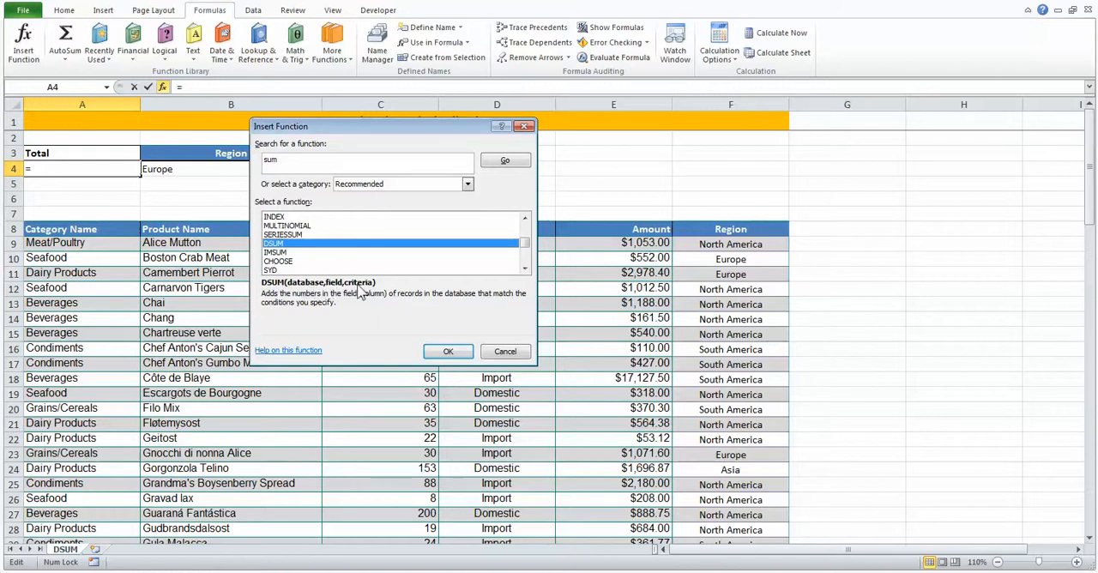
{"action": "left_click", "coordinate": [448, 351]}
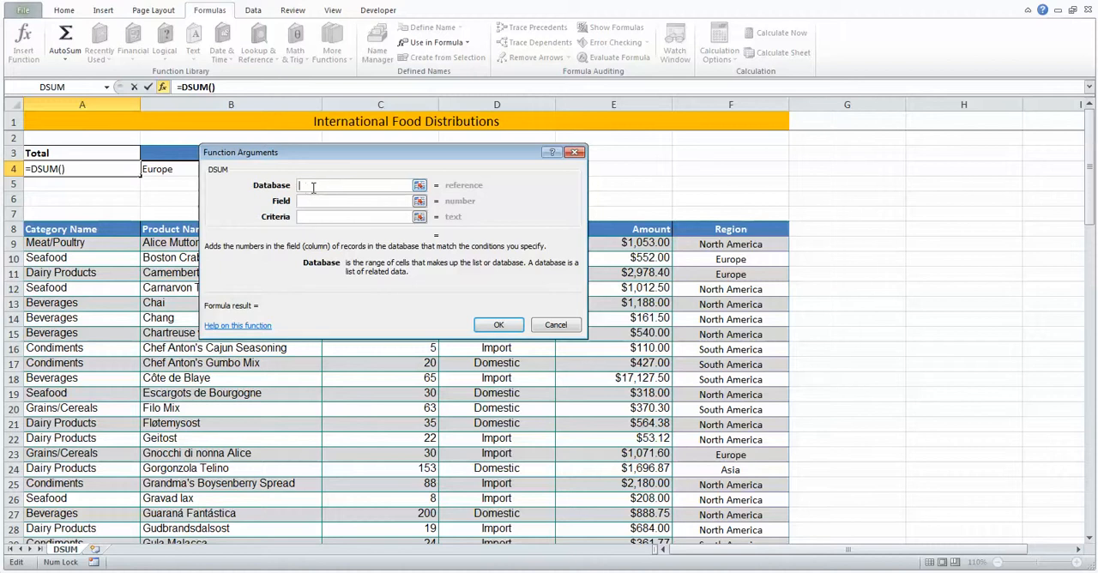
{"action": "mouse_move", "coordinate": [327, 201]}
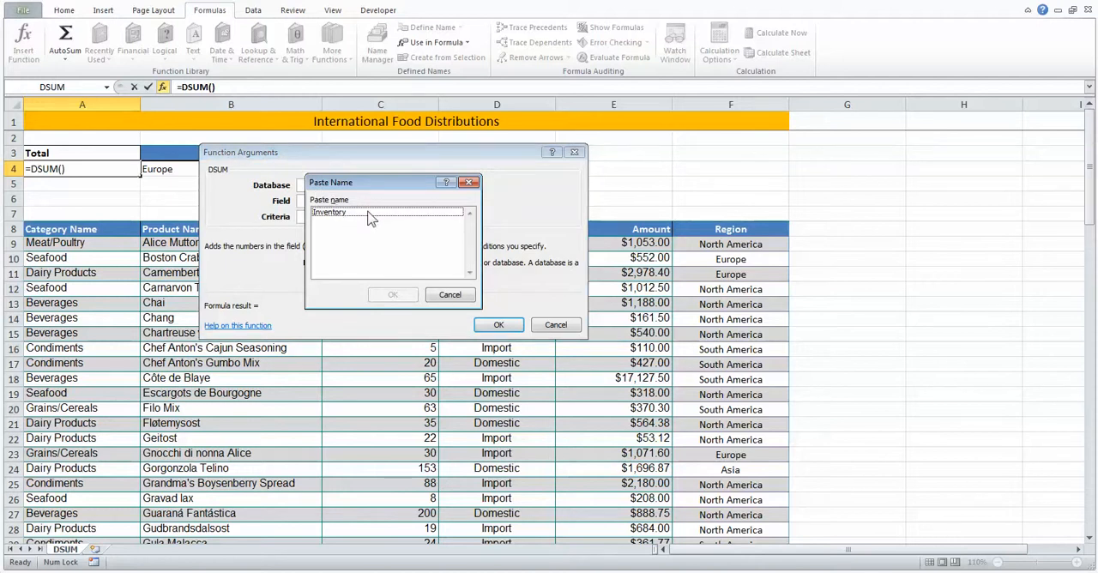
Set the DSUM database argument to the Inventory named range via Paste Name.
{"action": "left_click", "coordinate": [329, 213]}
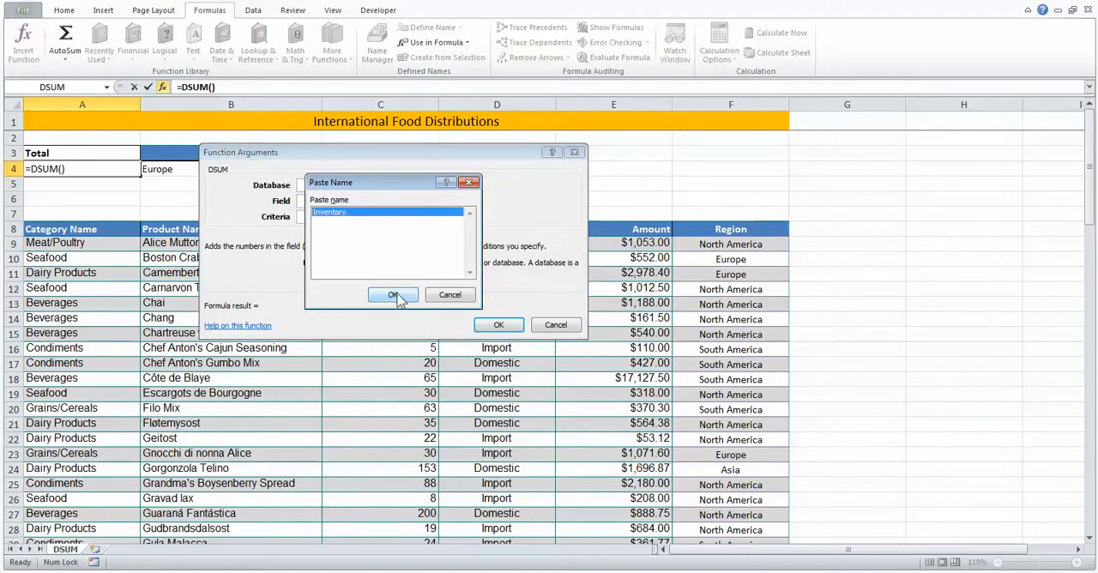
{"action": "left_click", "coordinate": [393, 295]}
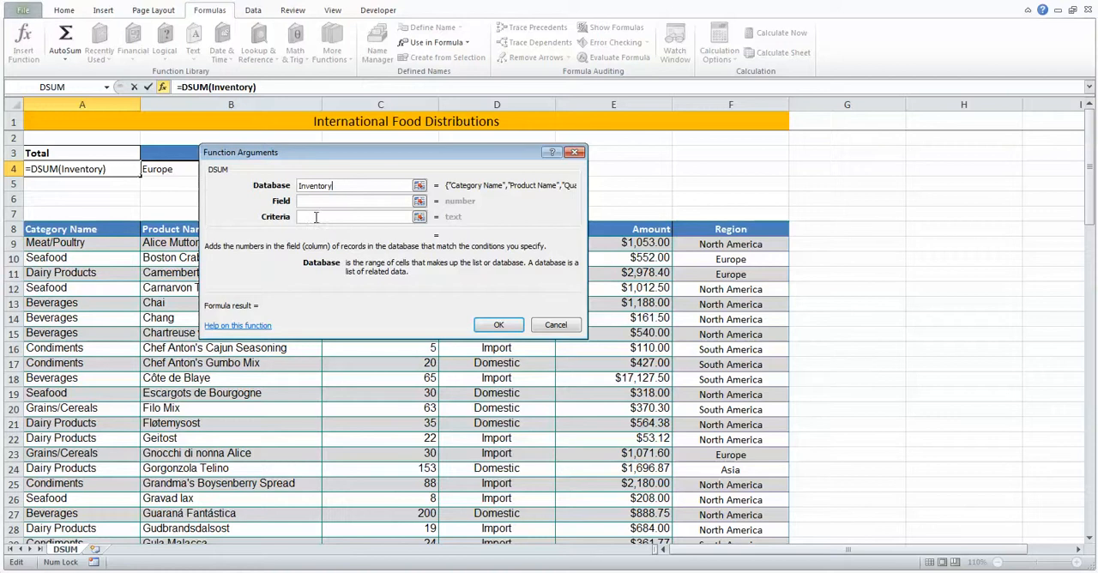
{"action": "left_click", "coordinate": [354, 200]}
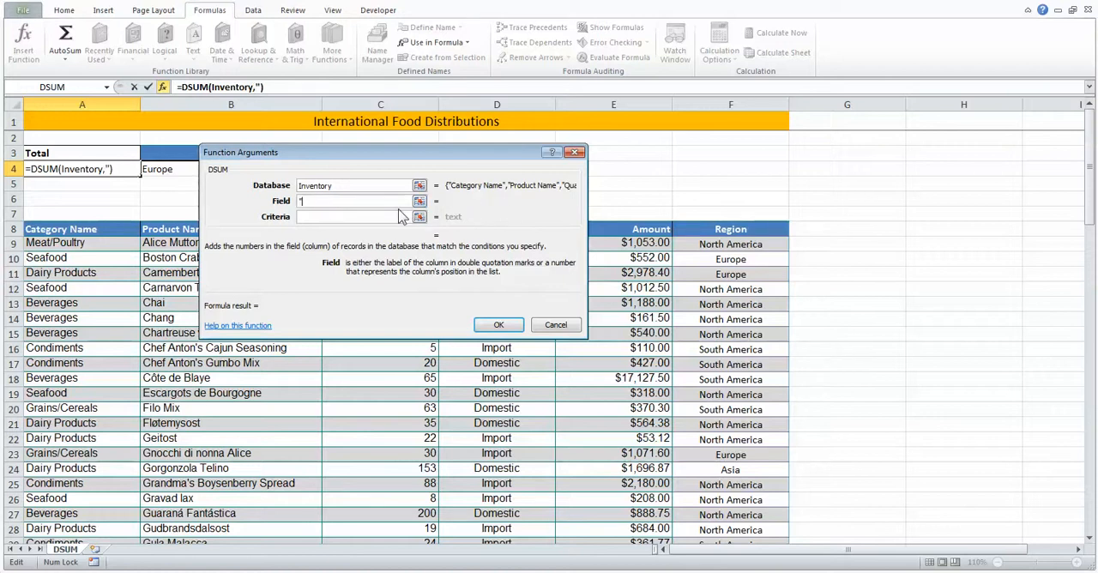
Enter "amount" as the DSUM field argument.
{"action": "type", "text": "\"amoun"}
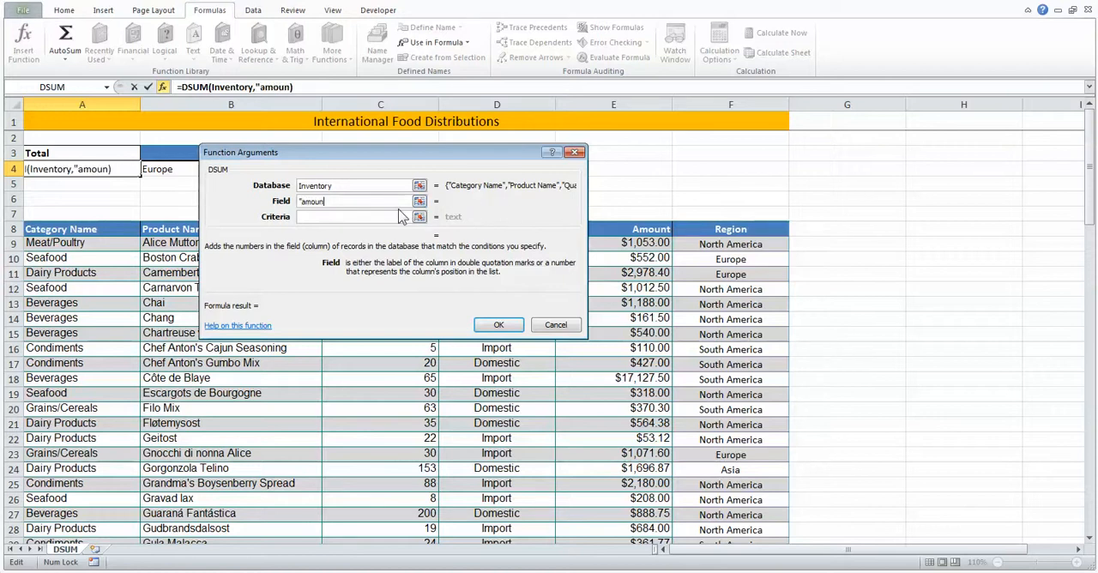
{"action": "type", "text": "t"}
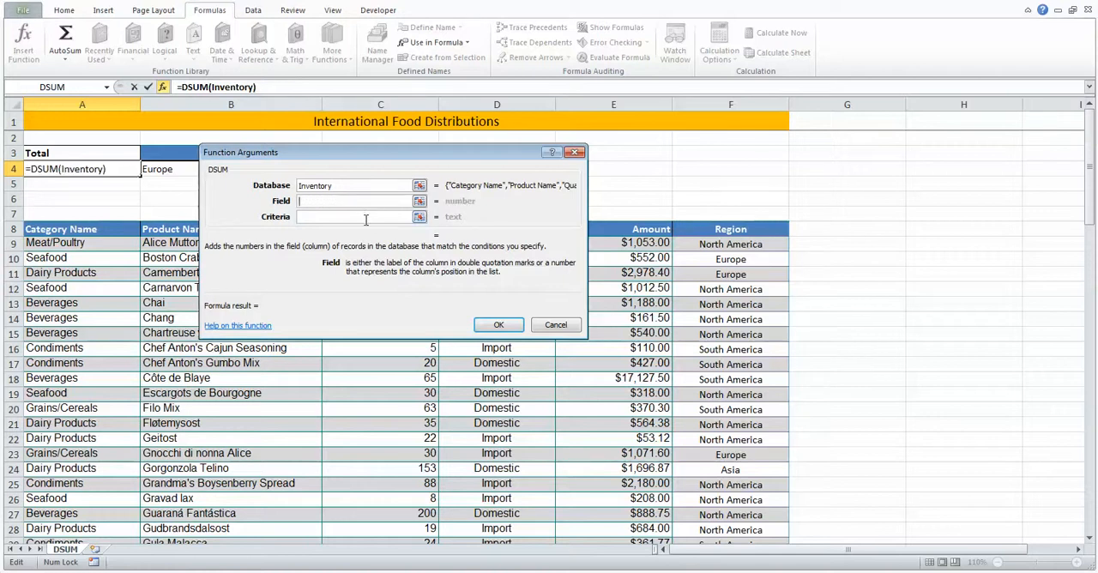
{"action": "type", "text": "5"}
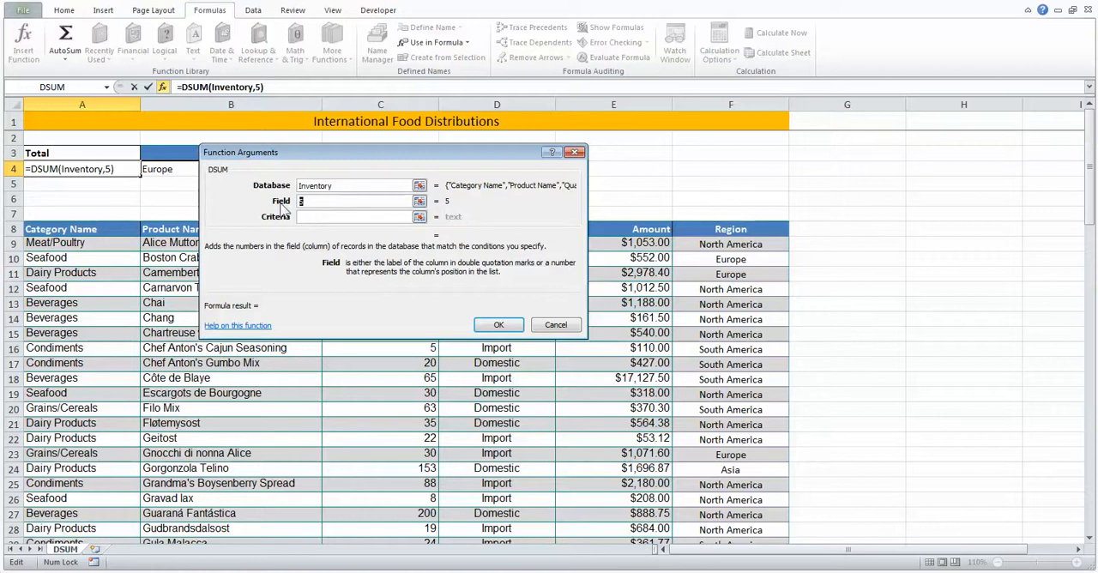
{"action": "type", "text": "\"a\""}
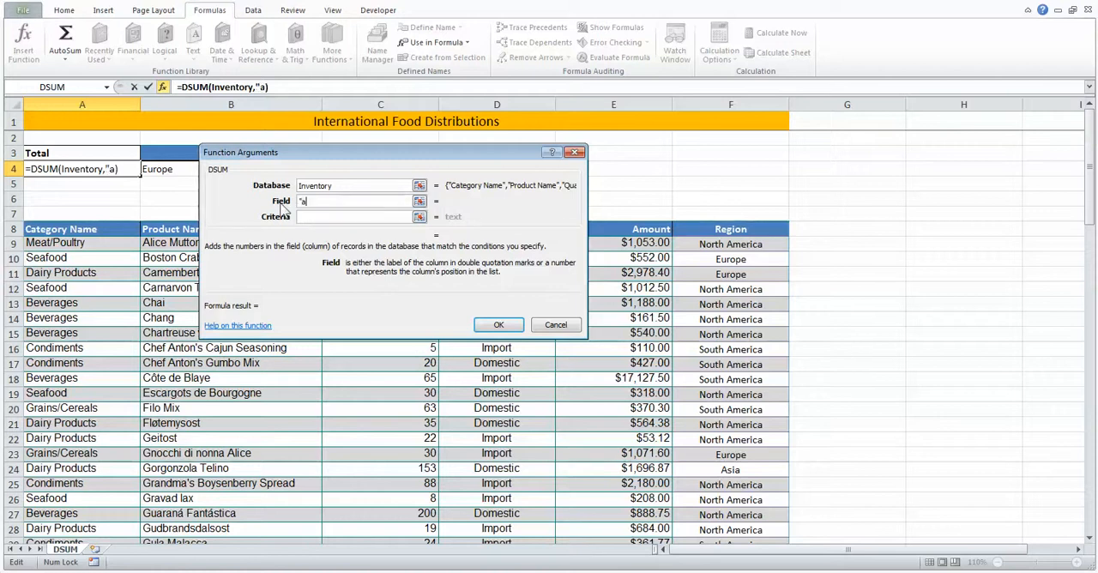
{"action": "type", "text": "mount"}
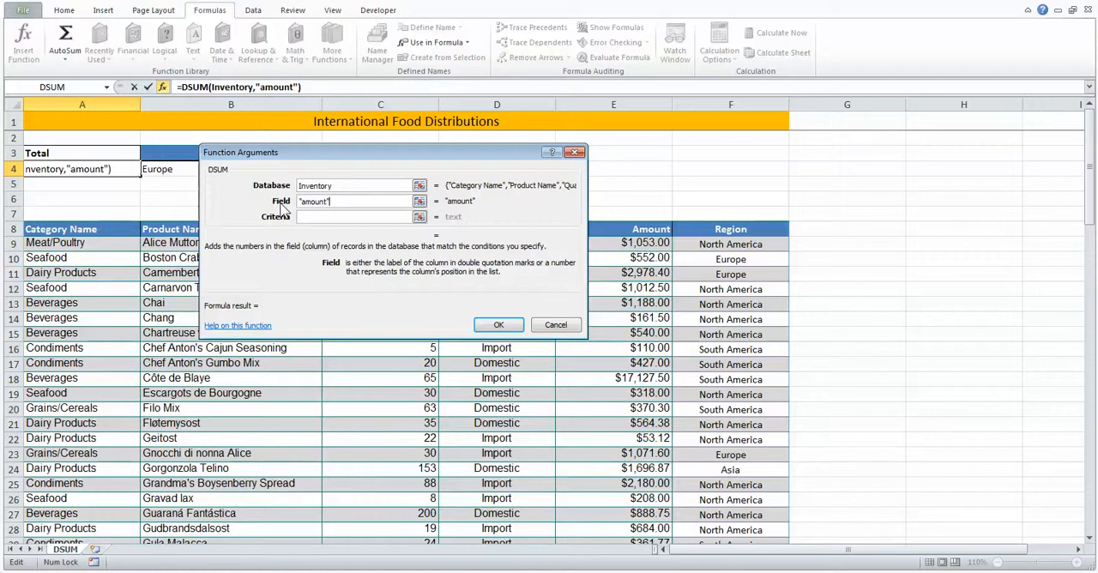
Use B3:B4 (Region / Europe) as the criteria and confirm, giving 19,895.1.
{"action": "left_click", "coordinate": [354, 217]}
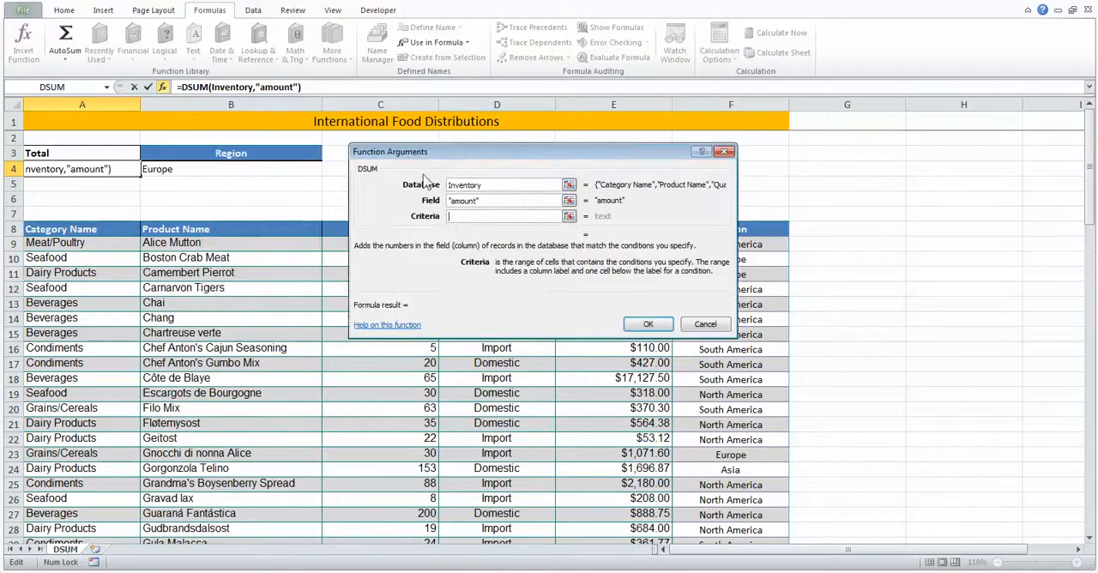
{"action": "left_click", "coordinate": [202, 152]}
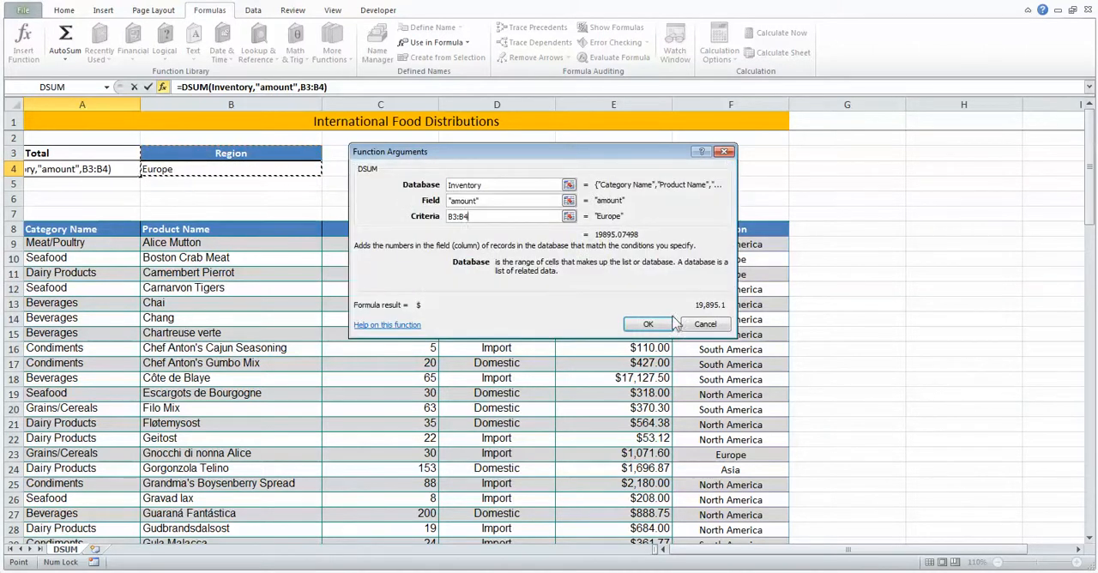
{"action": "left_click", "coordinate": [648, 323]}
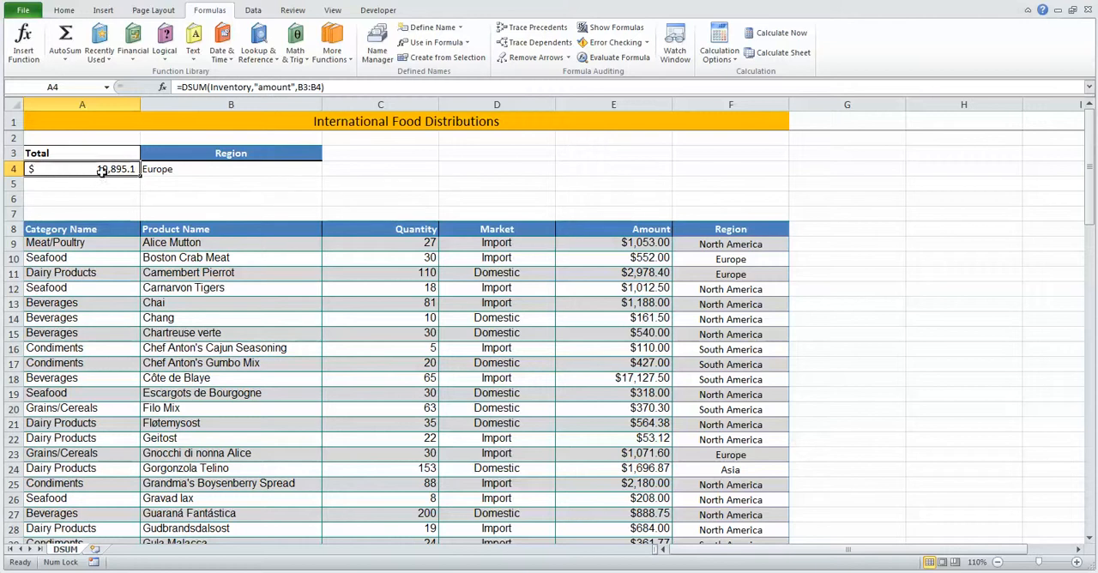
Drop the decimals from the total in A4 with Decrease Decimal.
{"action": "left_click", "coordinate": [67, 7]}
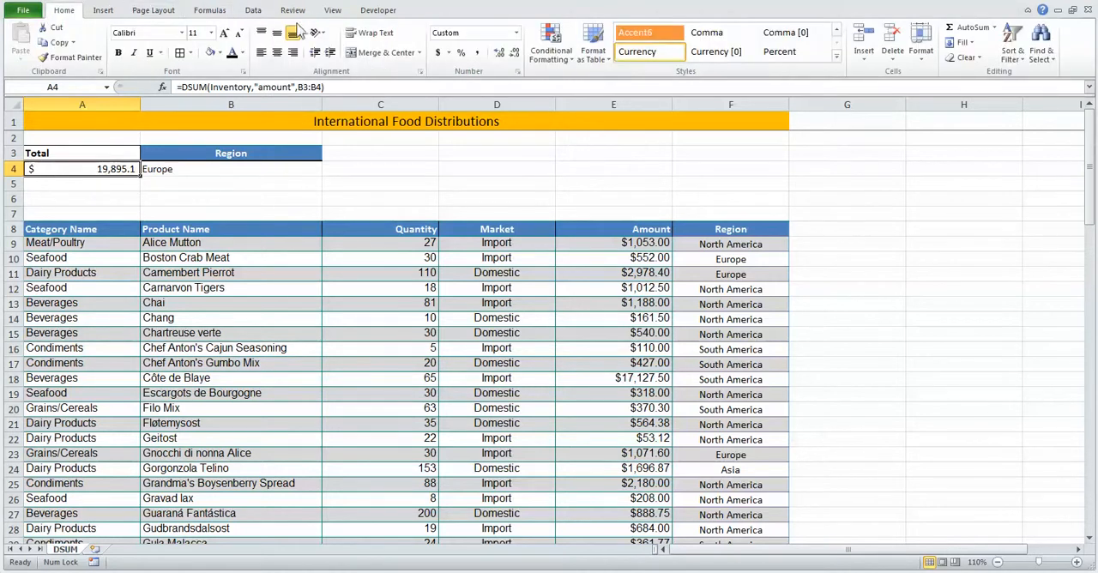
{"action": "left_click", "coordinate": [512, 53]}
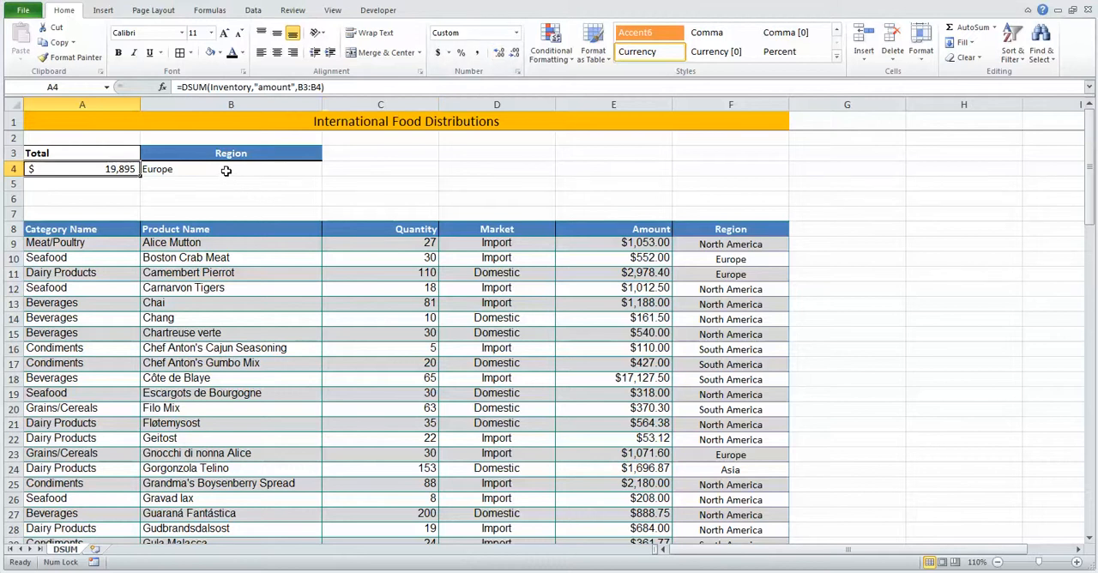
Change the criteria to Market in B3 and Import in B4 so A4 recalculates to $58,574.
{"action": "left_click", "coordinate": [227, 168]}
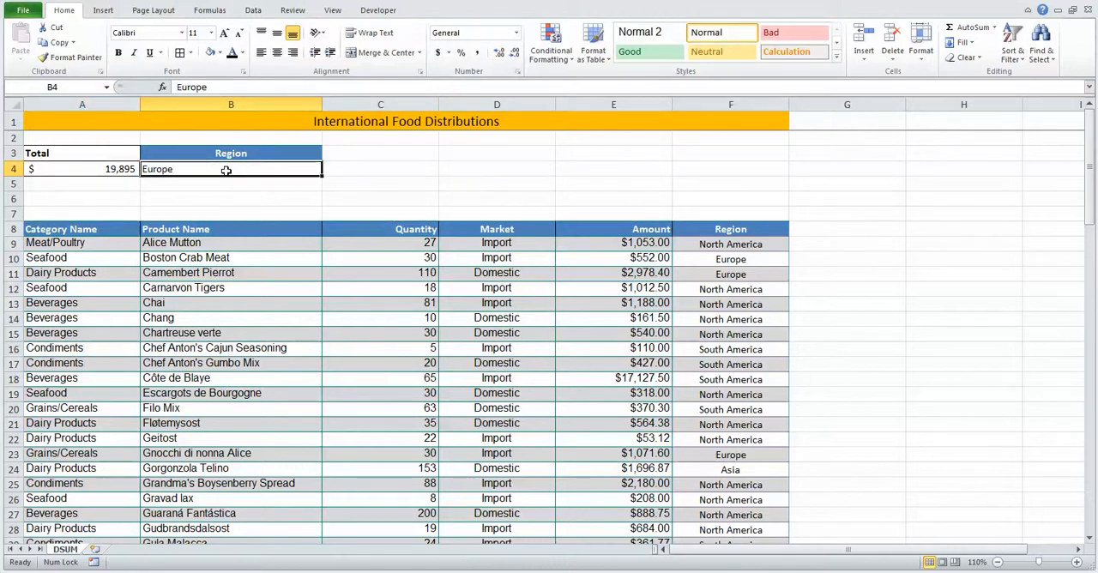
{"action": "type", "text": "Asia"}
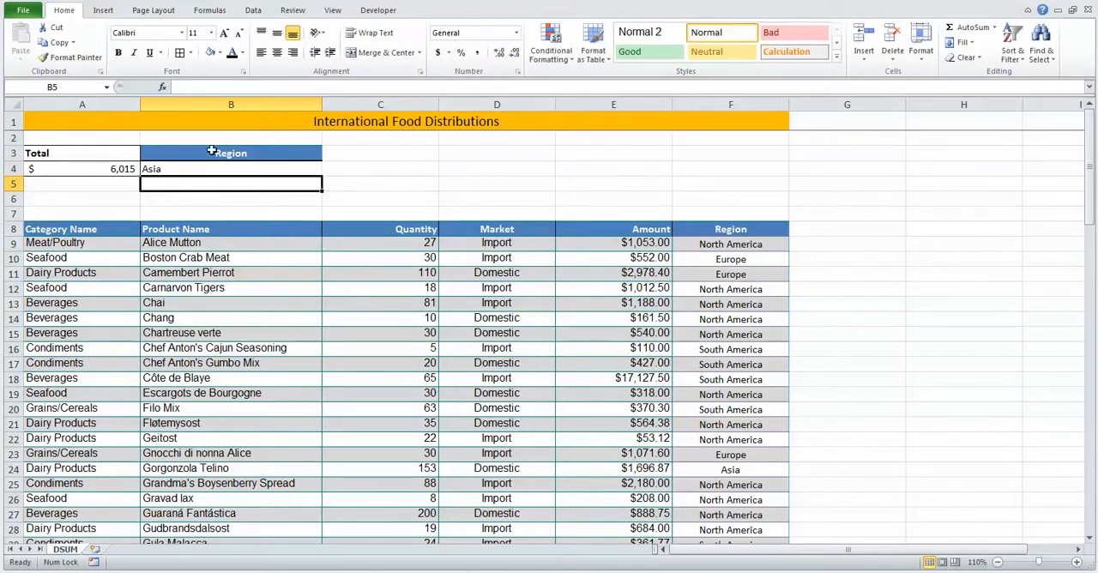
{"action": "left_click", "coordinate": [226, 153]}
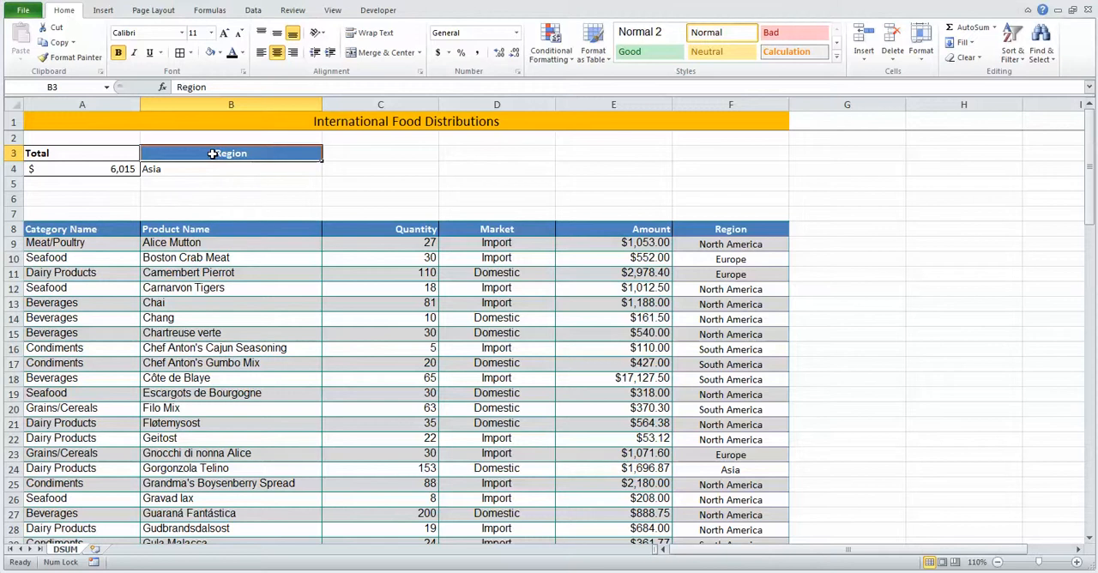
{"action": "type", "text": "Market"}
{"action": "left_click", "coordinate": [232, 169]}
{"action": "type", "text": "I"}
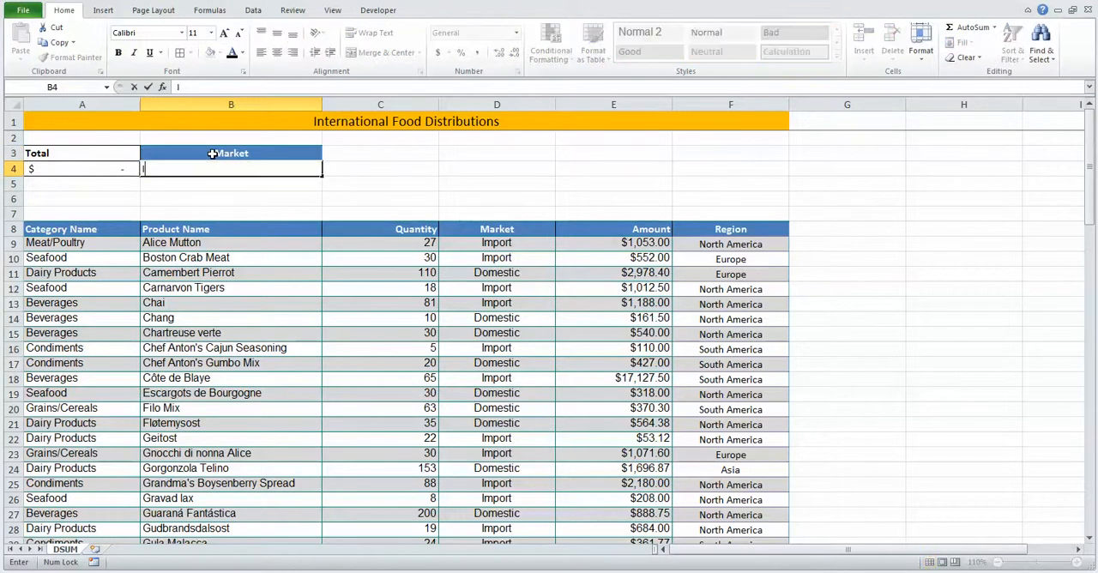
{"action": "key", "text": "Enter"}
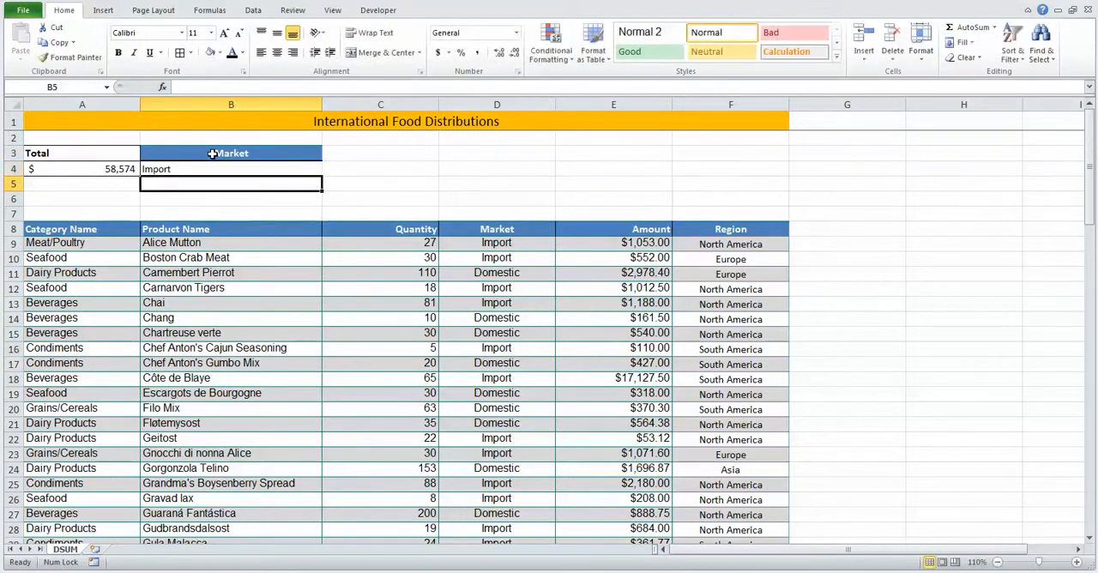